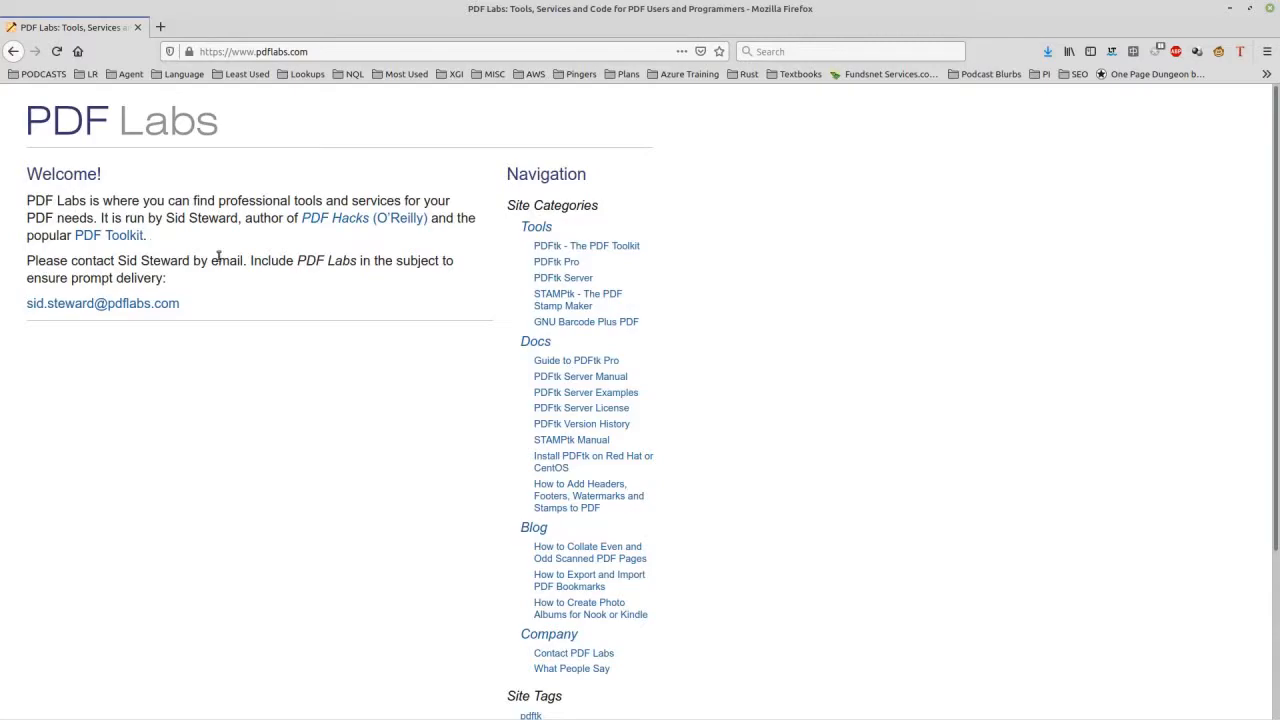
pyautogui.moveTo(556, 261)
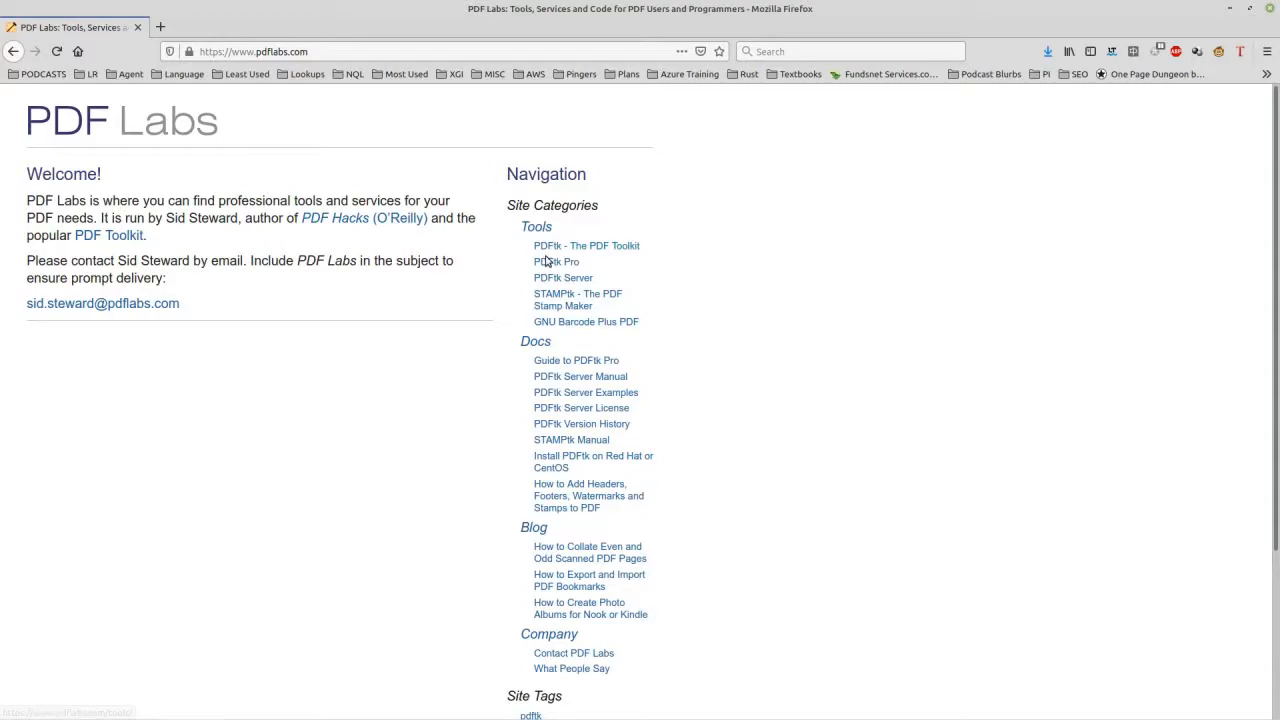
# Open the PDFtk Server page on PDF Labs and scroll to its 'PDFtk Server can:' list.
pyautogui.click(563, 277)
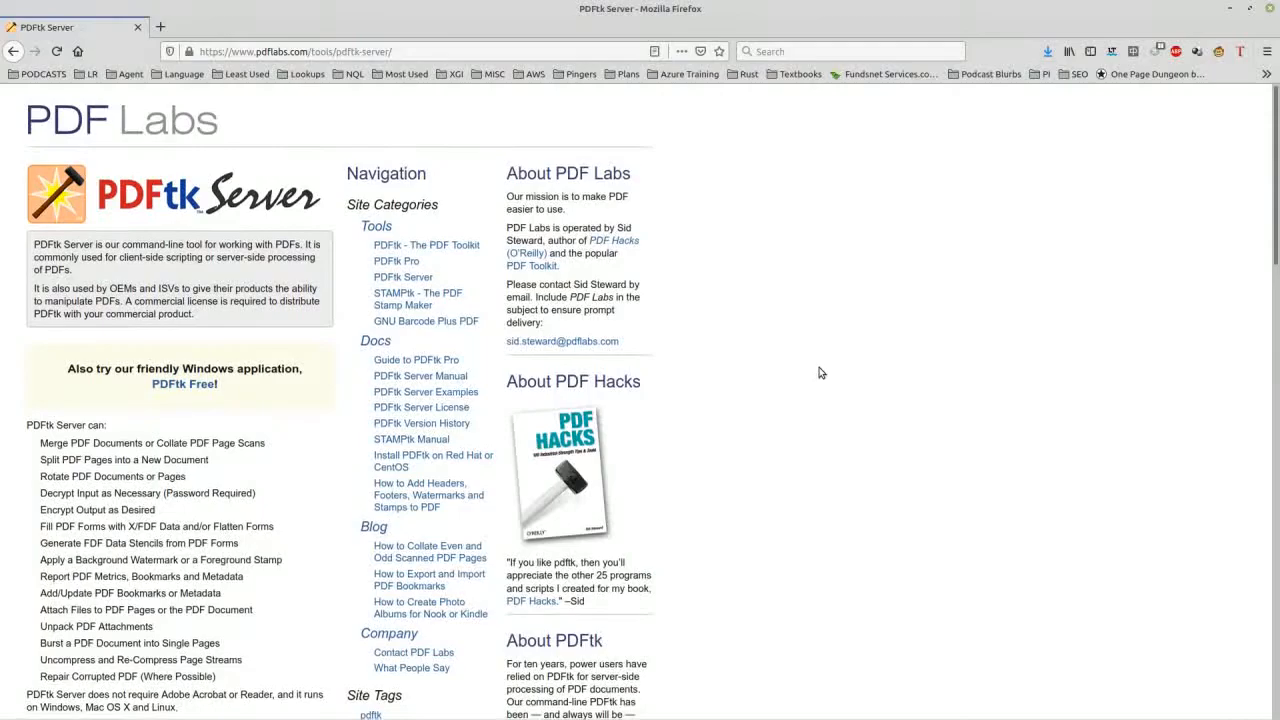
pyautogui.scroll(-3)
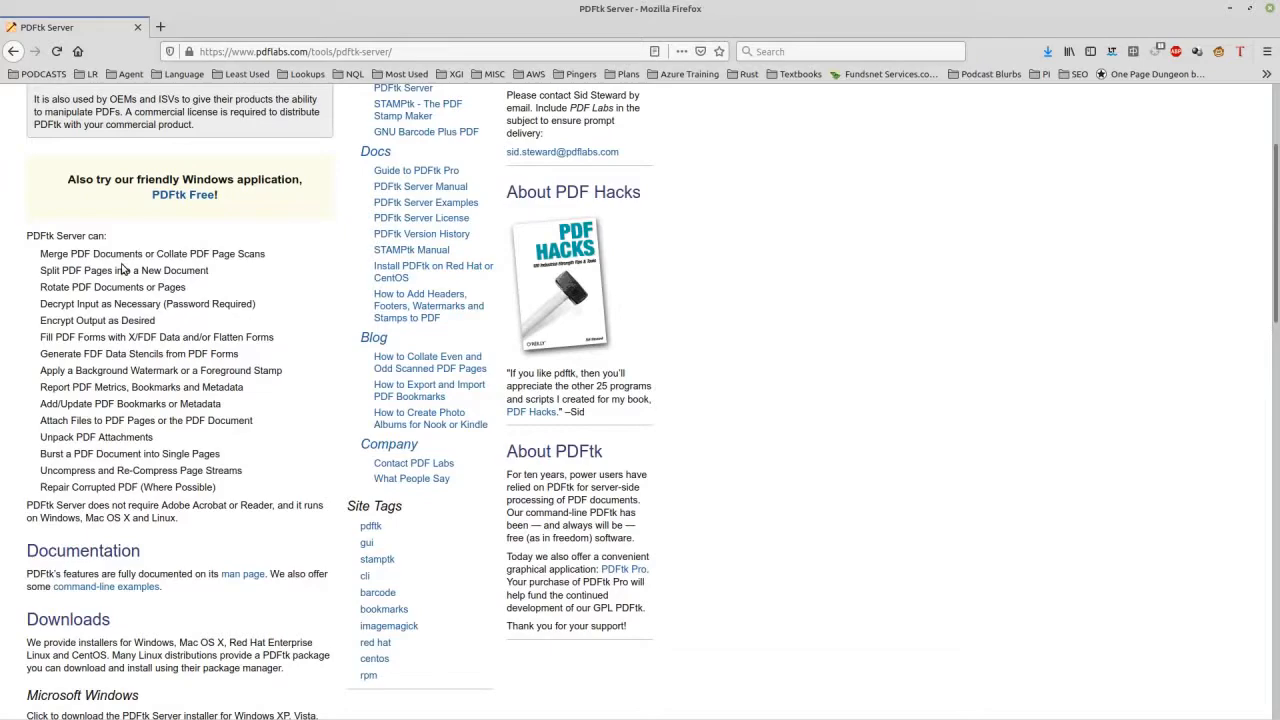
pyautogui.click(310, 27)
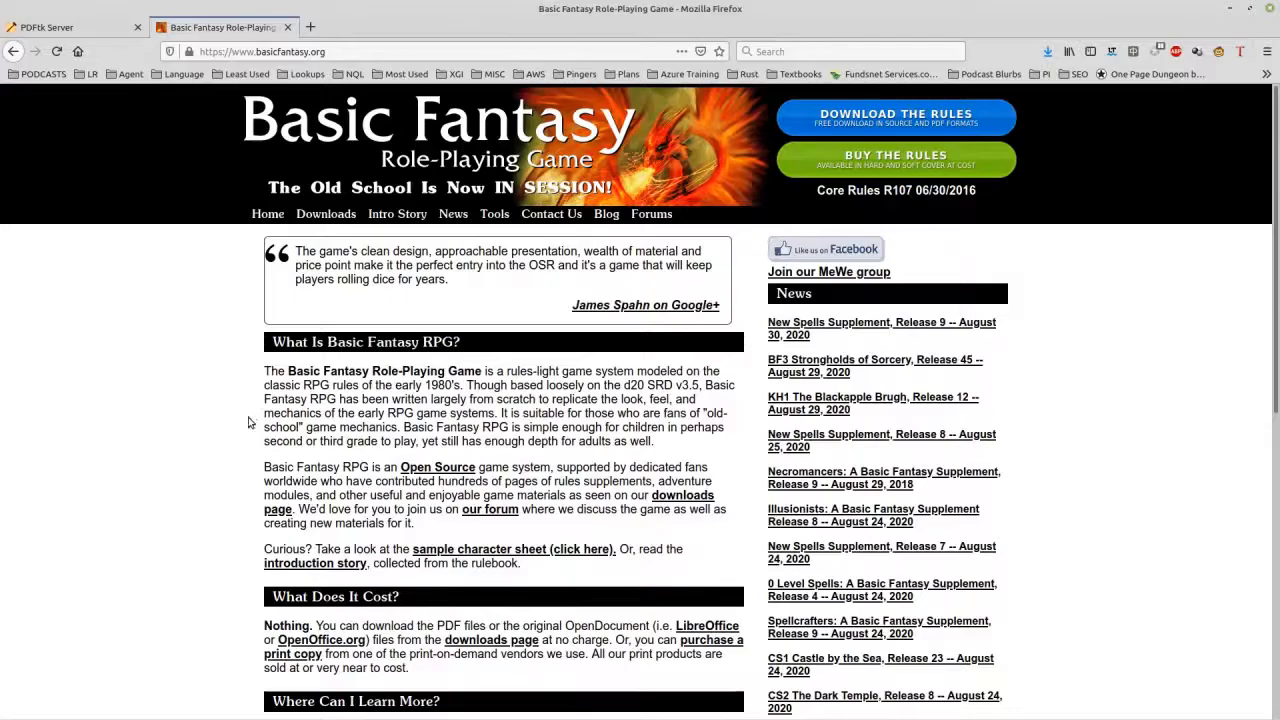
# Scroll through the basicfantasy.org homepage in the second tab.
pyautogui.scroll(-3)
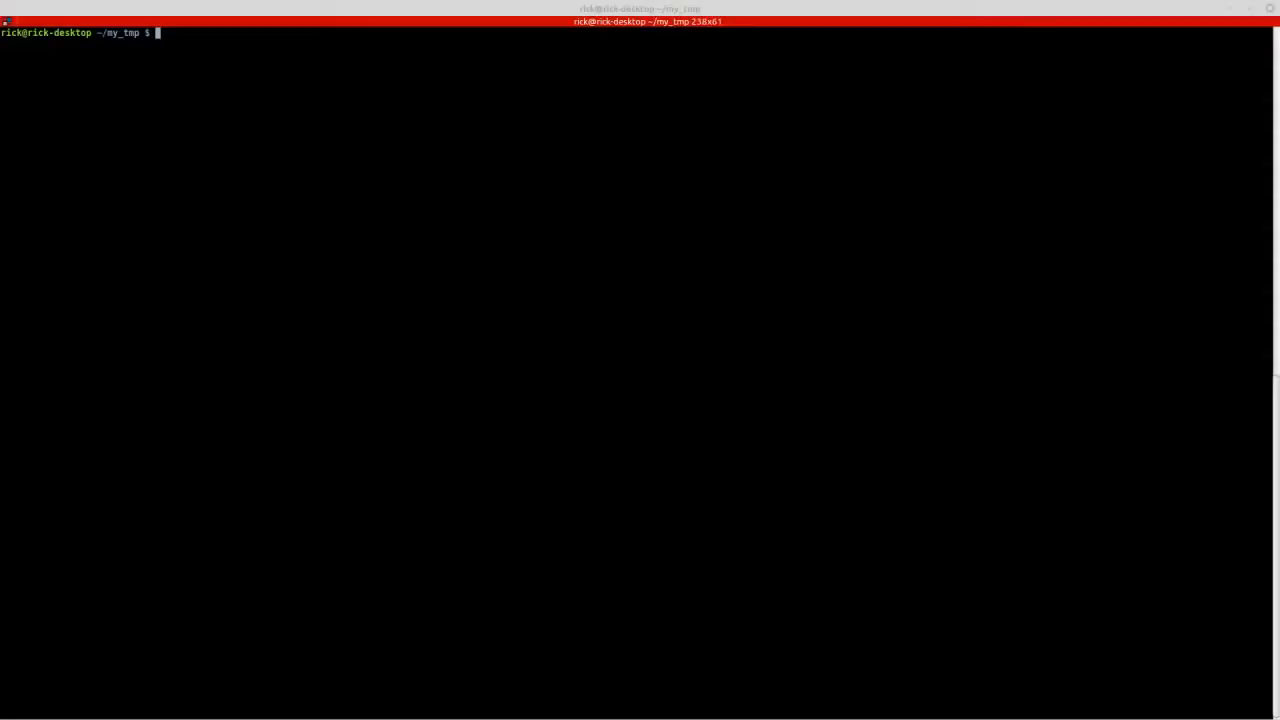
# Run ls in ~/my_tmp to show the English and French Basic Fantasy rules PDFs.
pyautogui.write('ls')
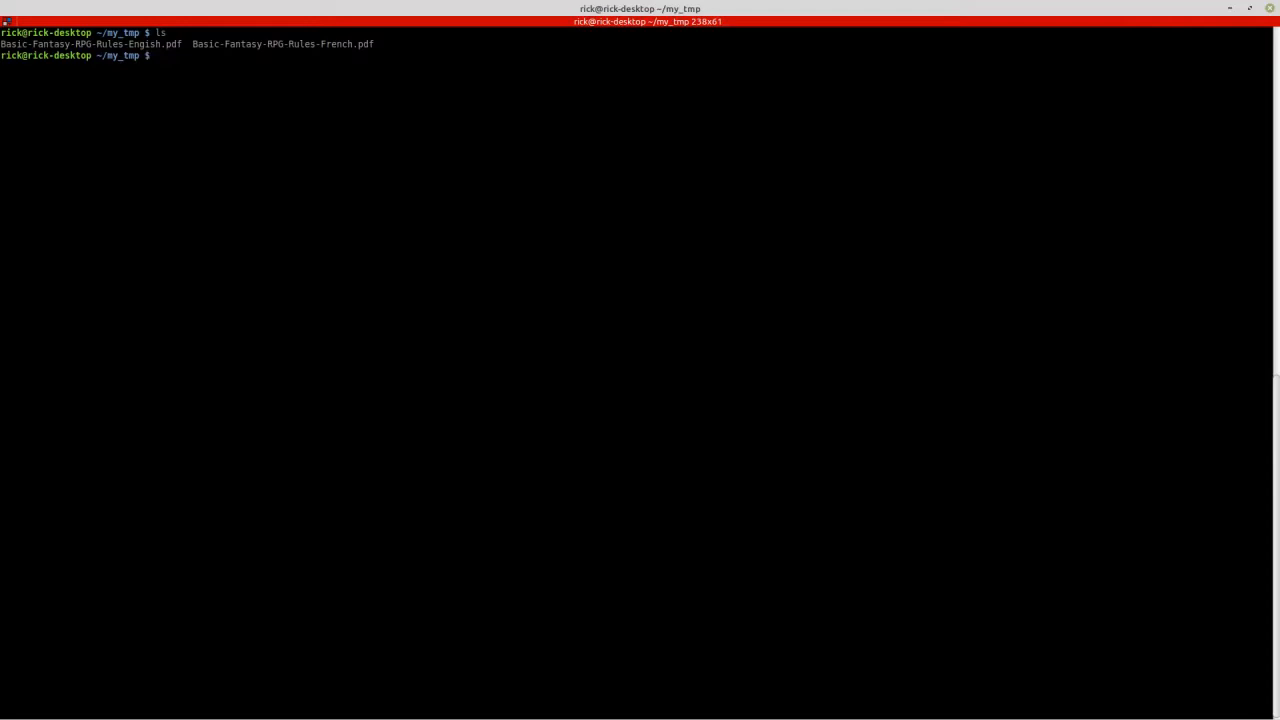
pyautogui.moveTo(267, 79)
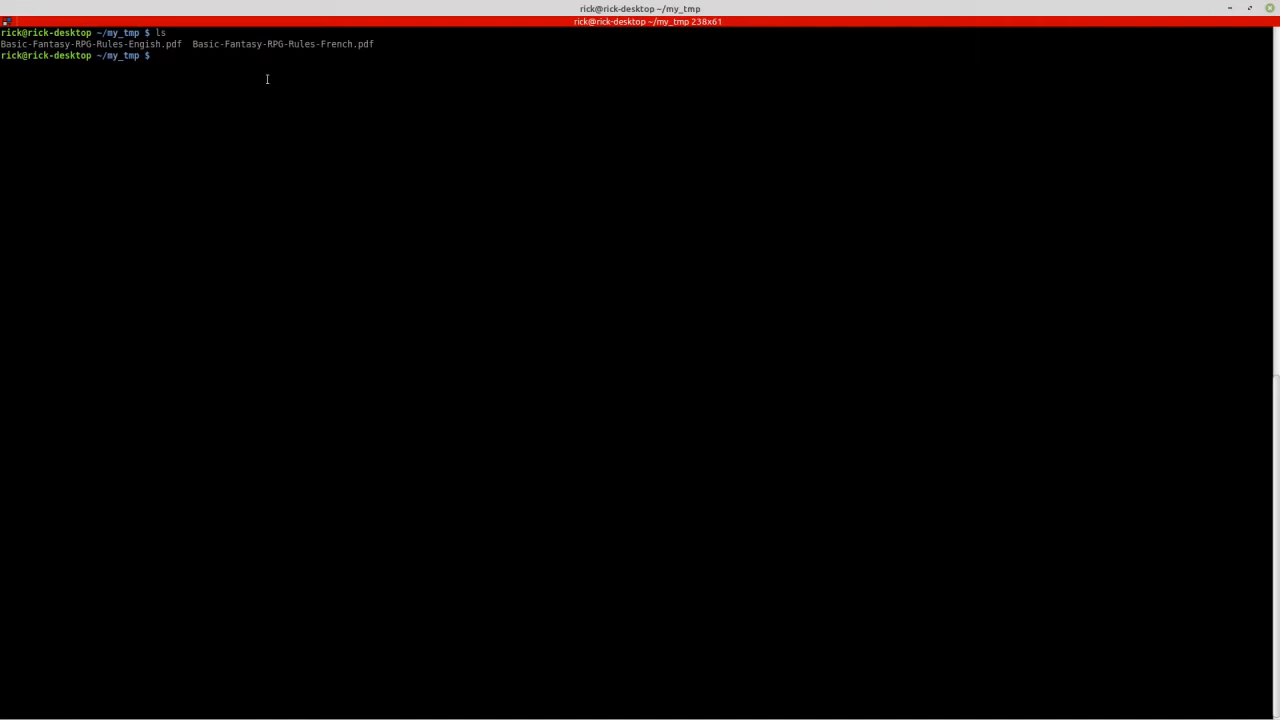
pyautogui.write('ls')
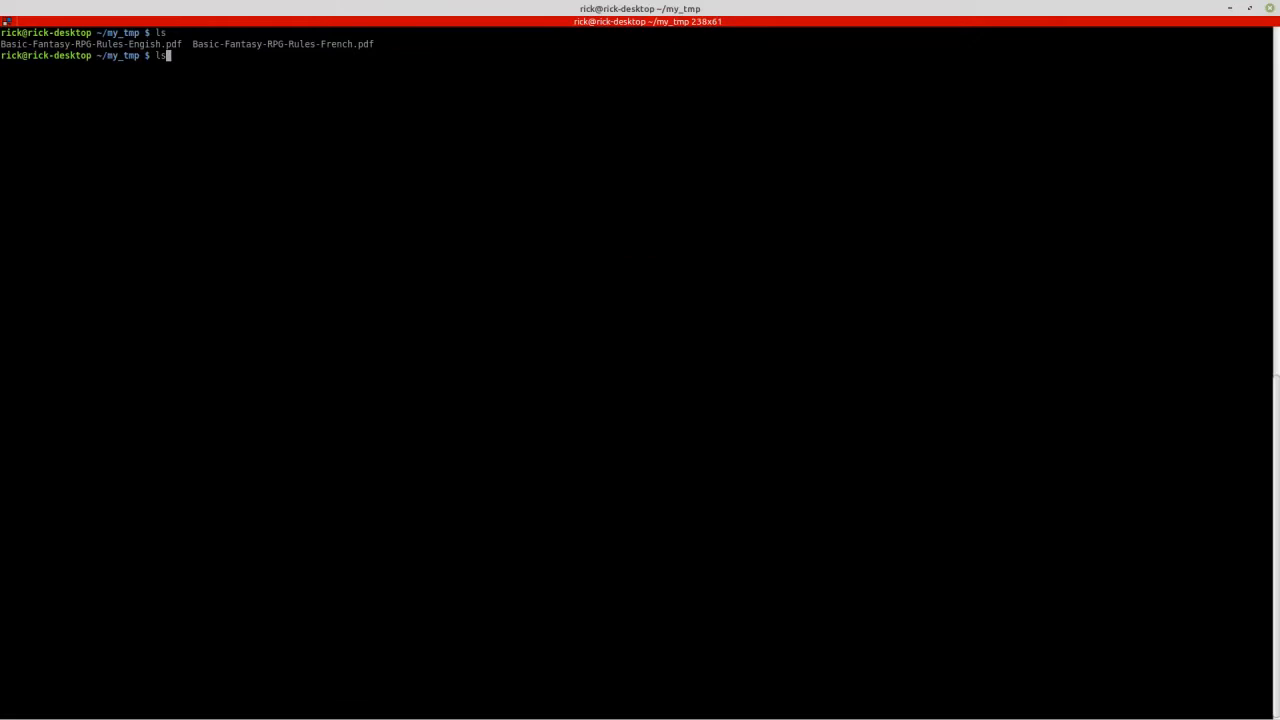
# Enter 'pdftk A=...French.pdf B=...Engish.pdf shuffle A B output Basic-Fantasy-RPG-Rules-Parallel-text.pdf'.
pyautogui.write('pdftk A=Basic-Fantasy-RPG-Rules-French.pdf B=Basic-Fantasy-RPG-Rules-Engish.pdf shuffle A B output Basic-Fantasy-RPG-Rules-Parallel-text.pdf')
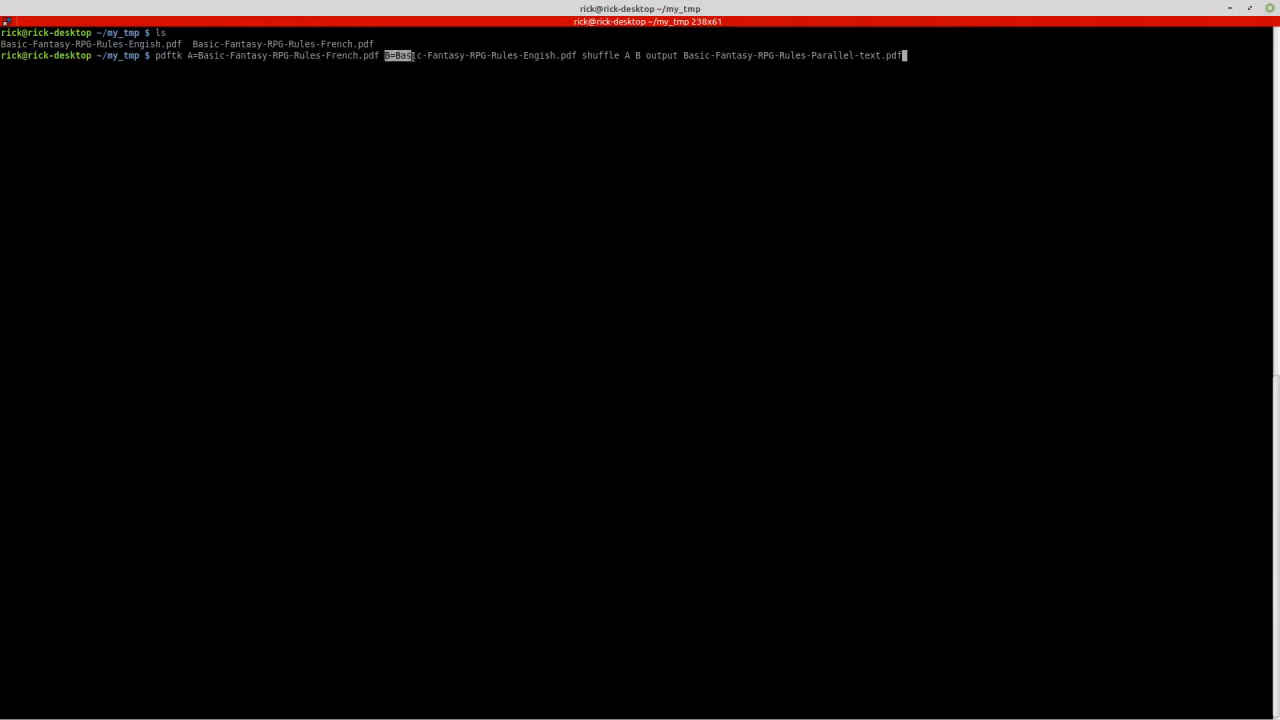
pyautogui.doubleClick(600, 55)
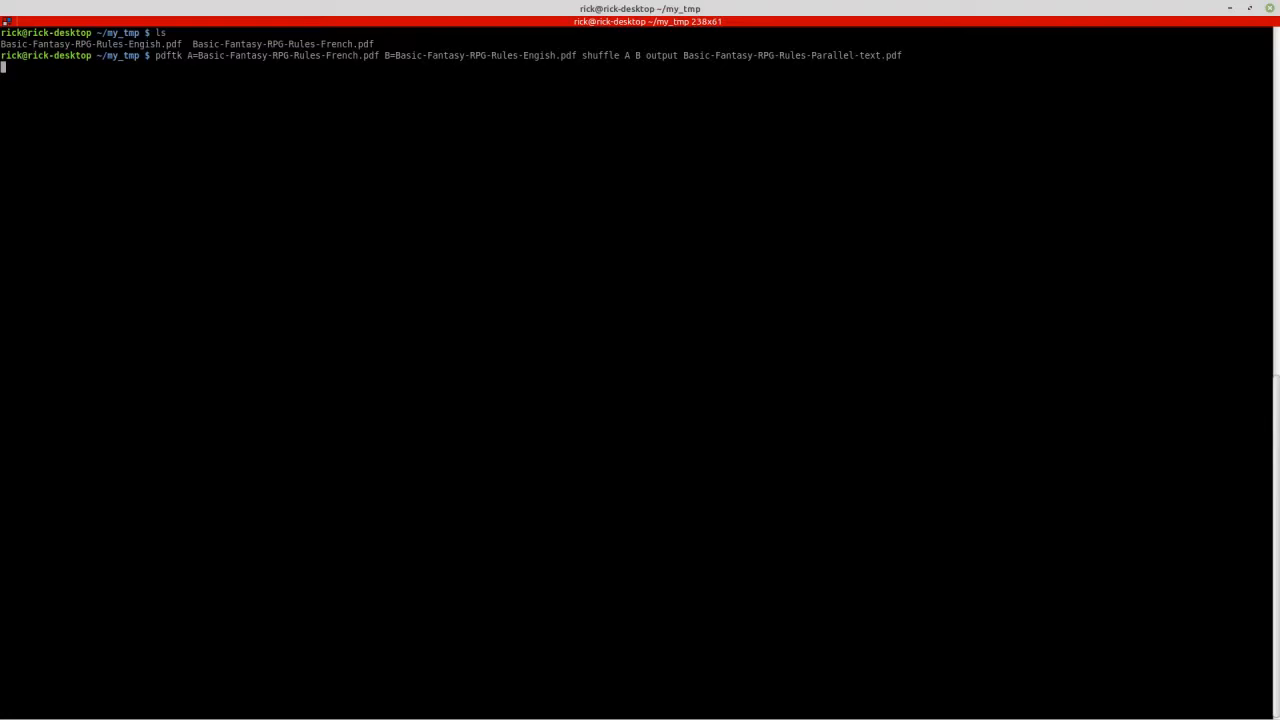
# Run the shuffle command, then list with ls -l to see Basic-Fantasy-RPG-Rules-Parallel-text.pdf.
pyautogui.press('Return')
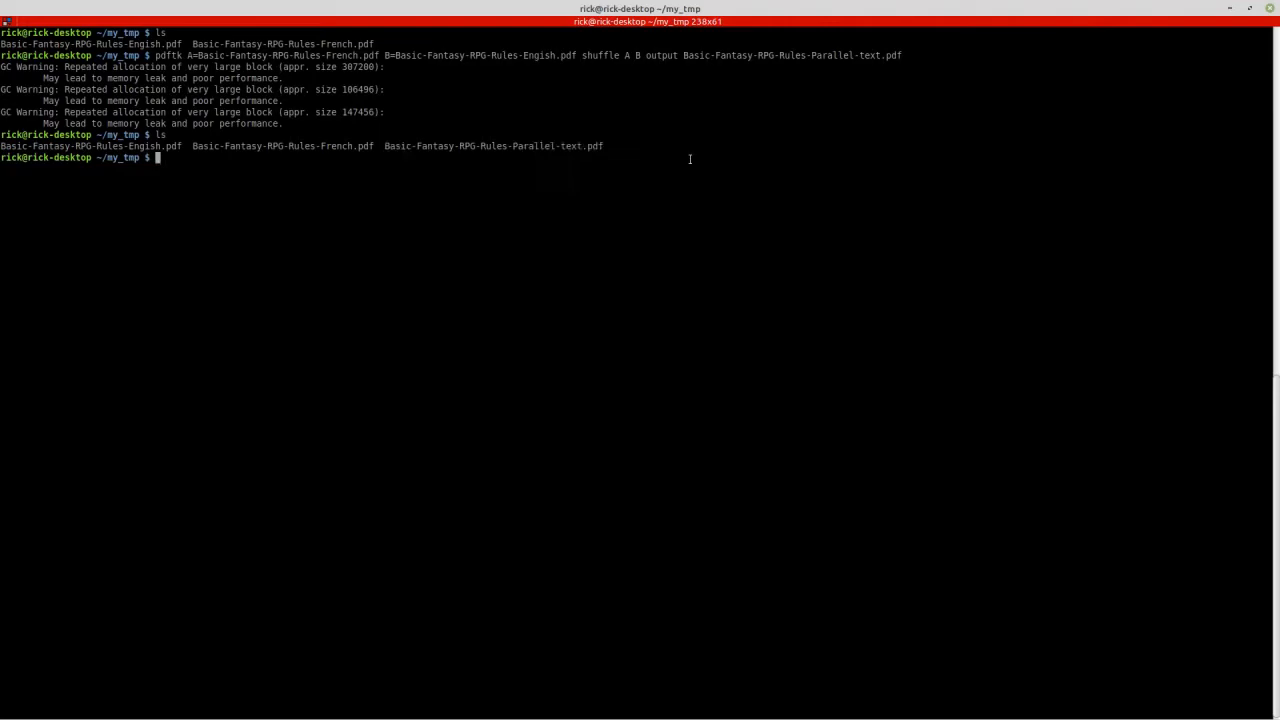
pyautogui.write('ls -l')
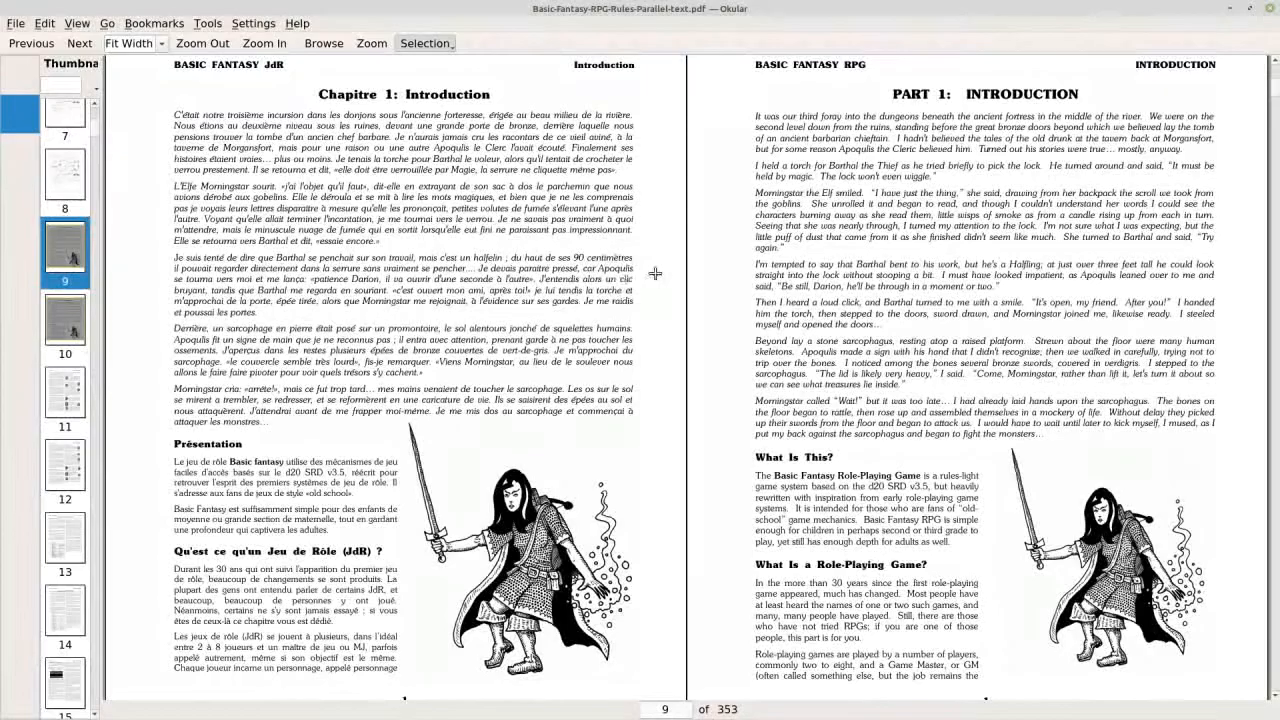
pyautogui.moveTo(1207, 28)
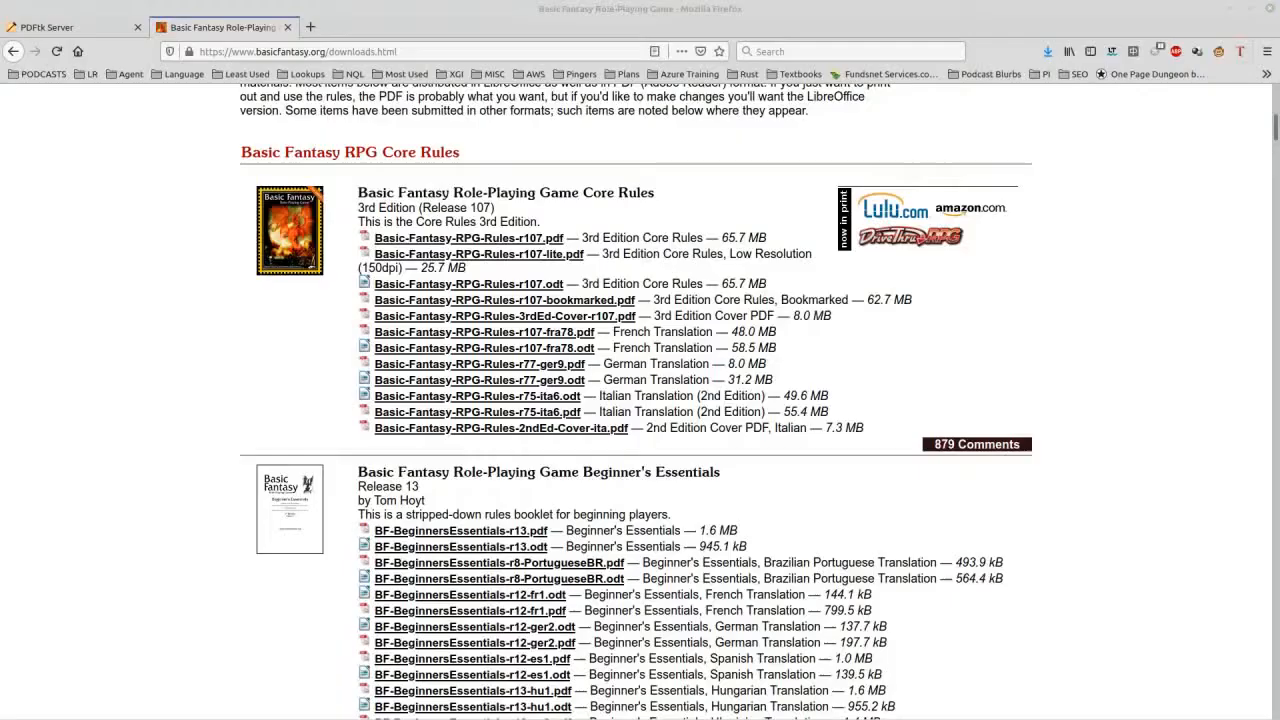
# Switch to the PDFtk Server tab showing its capabilities list.
pyautogui.click(70, 27)
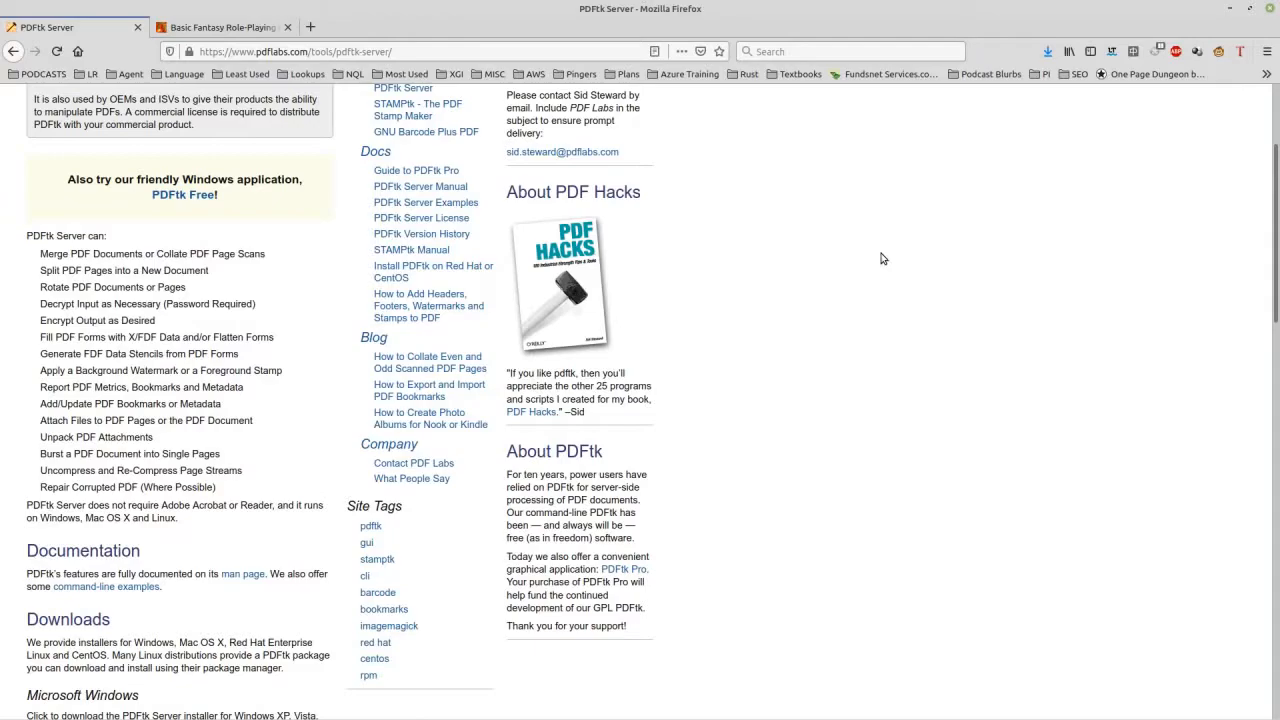
# Go to the Basic Fantasy tab and open a new tab for Project Gutenberg.
pyautogui.click(225, 27)
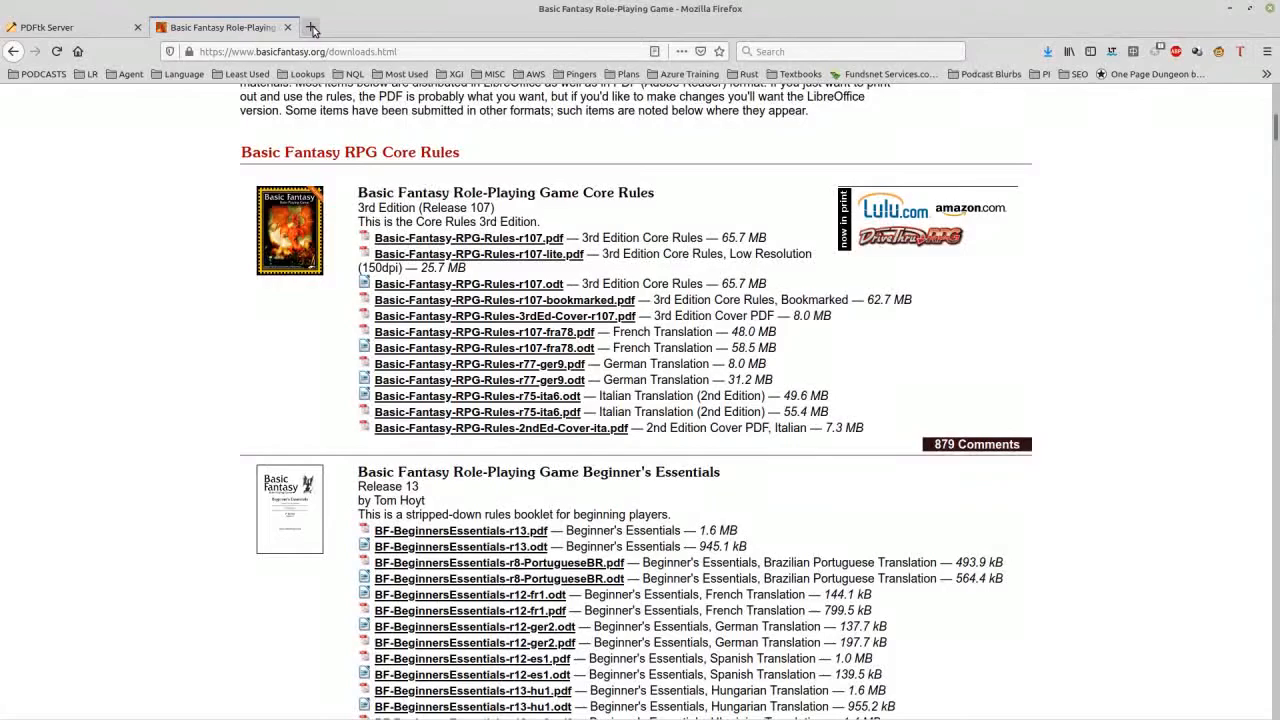
pyautogui.click(313, 27)
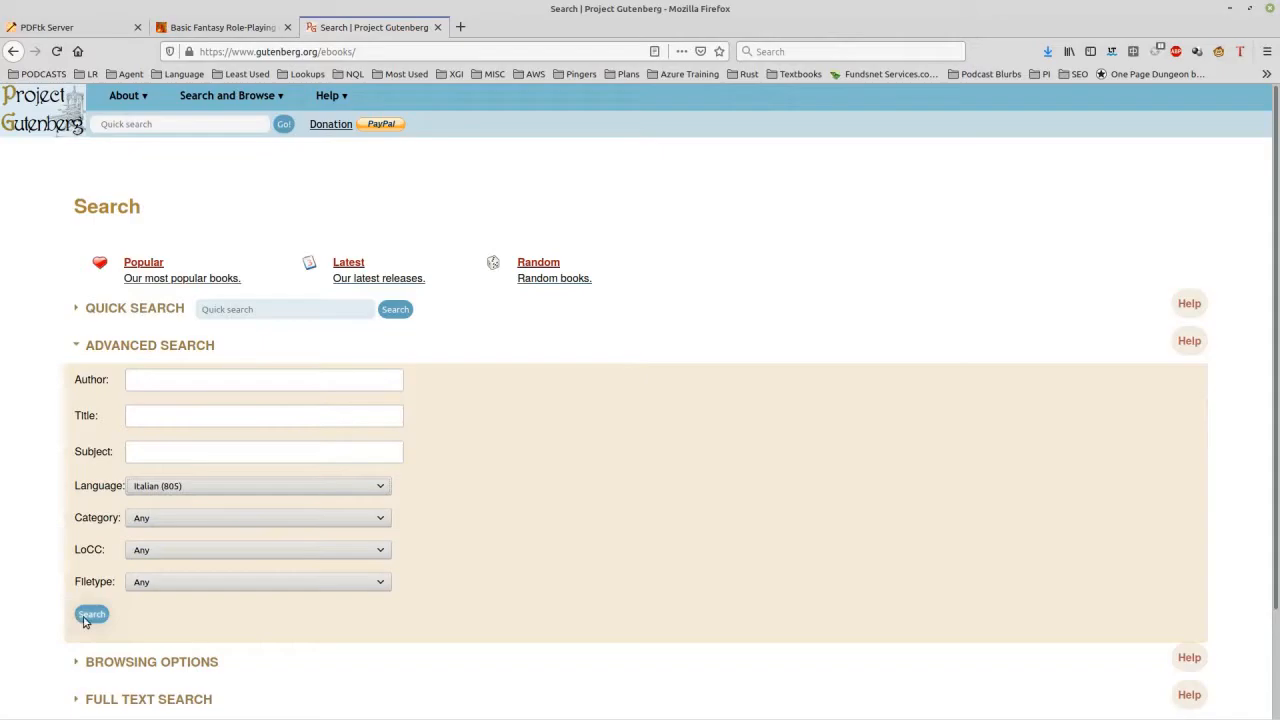
# Search Project Gutenberg for Italian-language books and browse the author list.
pyautogui.click(91, 614)
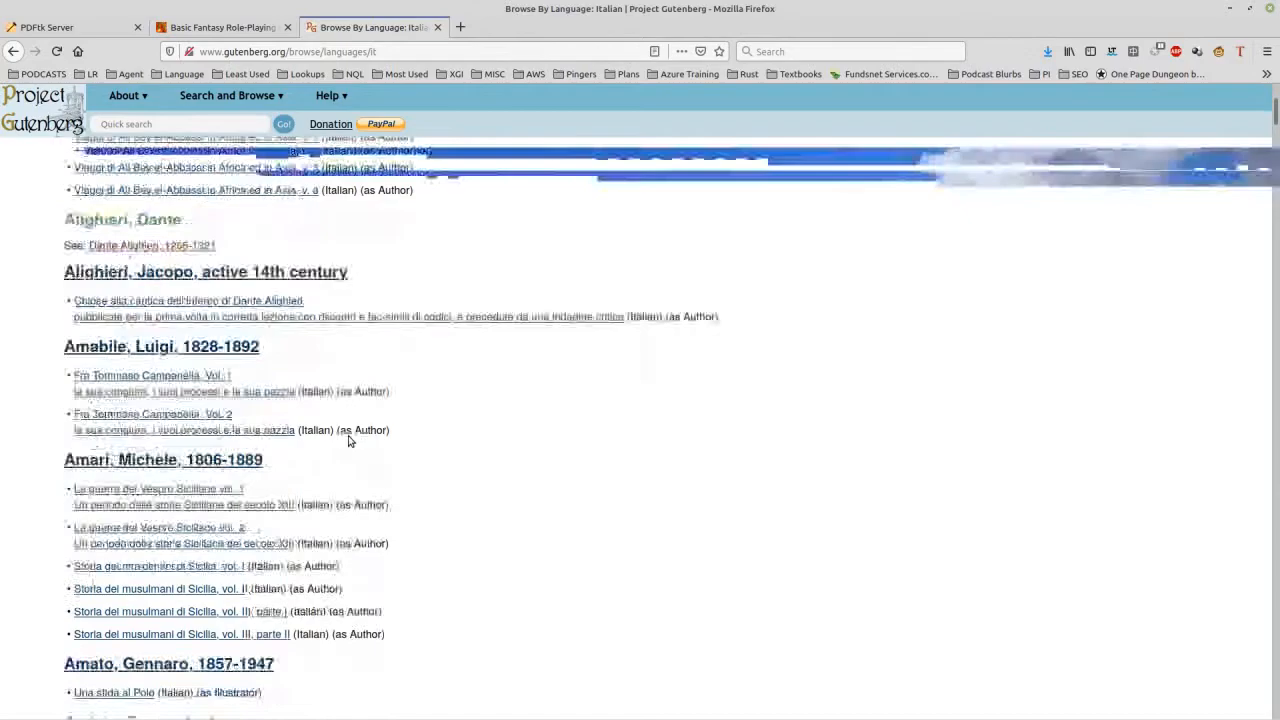
pyautogui.scroll(-3)
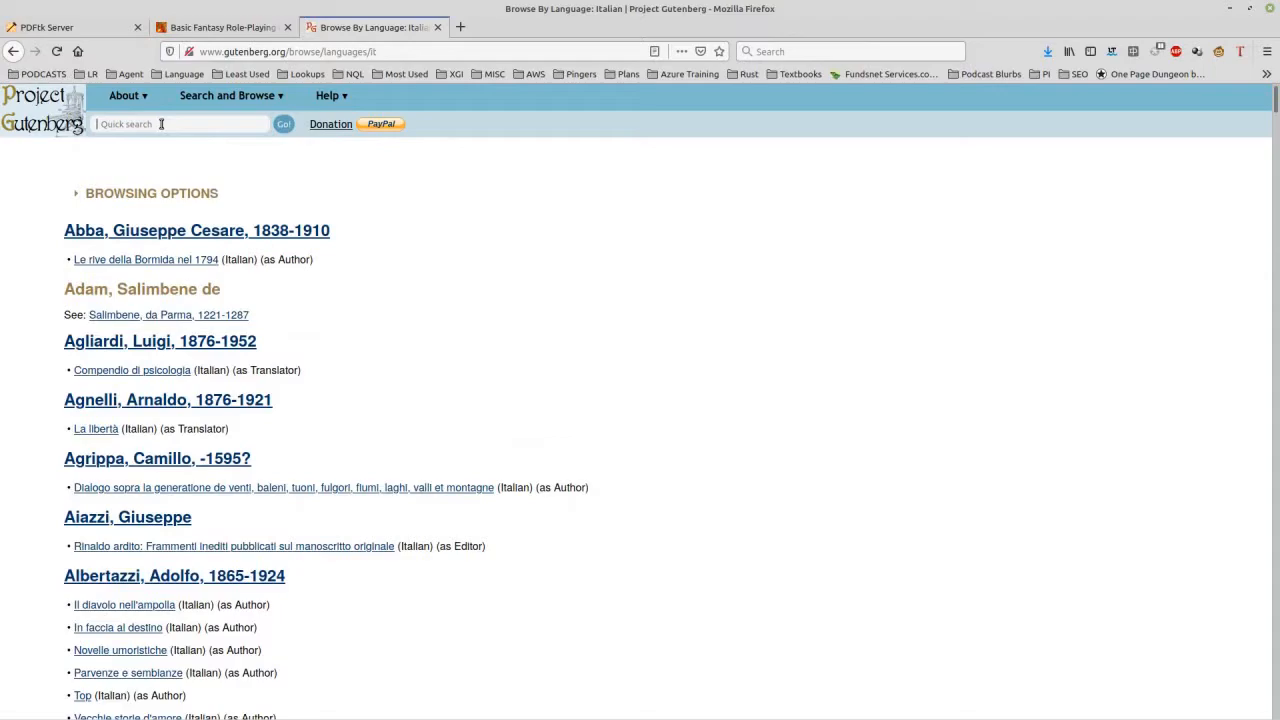
pyautogui.moveTo(406, 310)
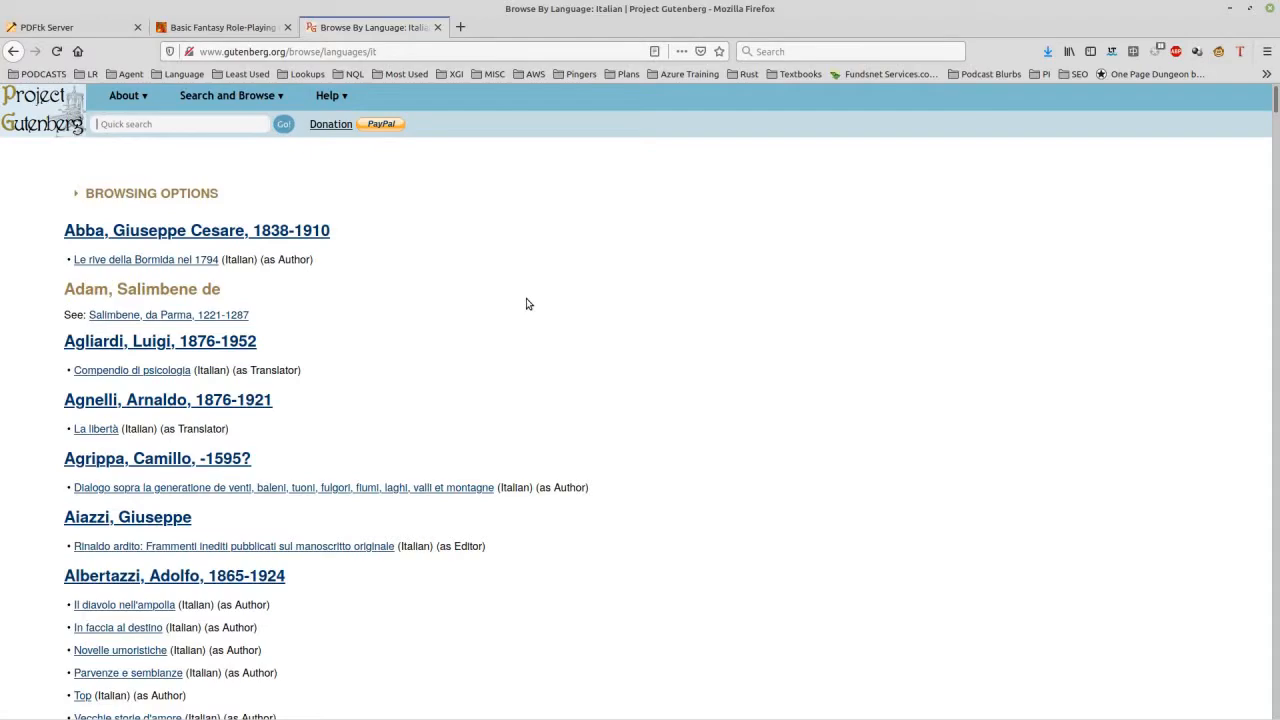
pyautogui.moveTo(658, 295)
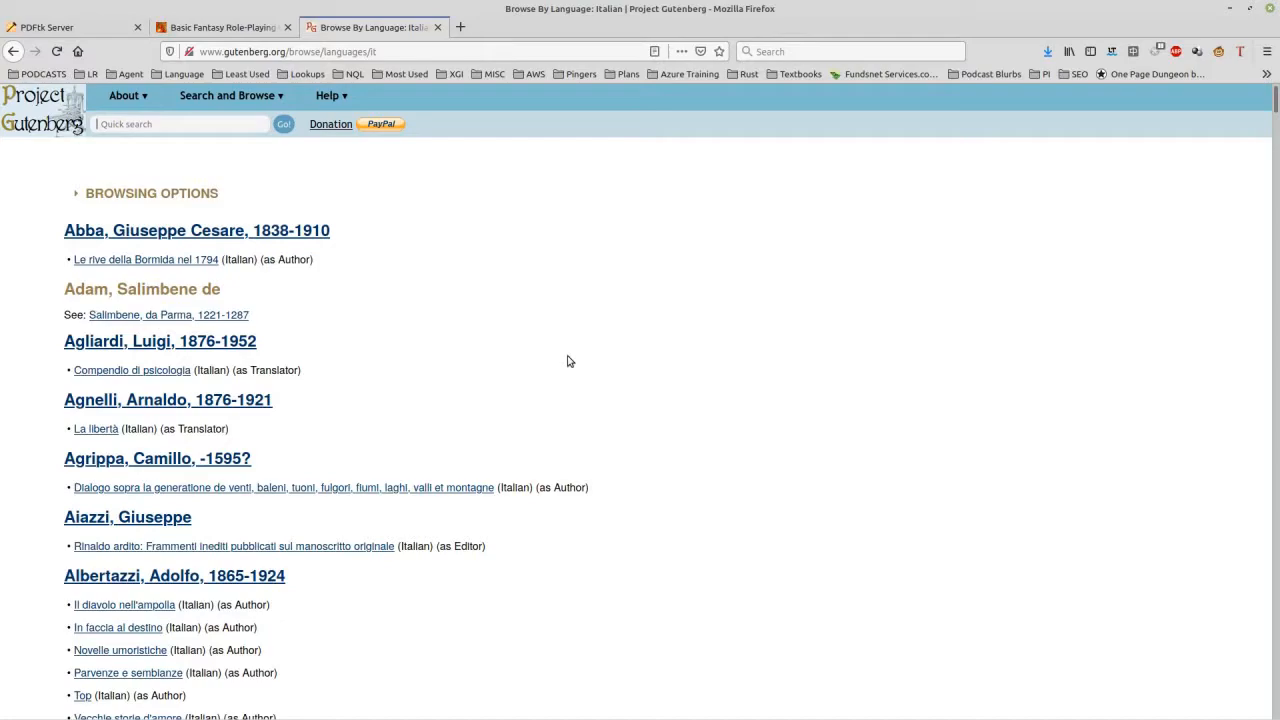
pyautogui.moveTo(518, 312)
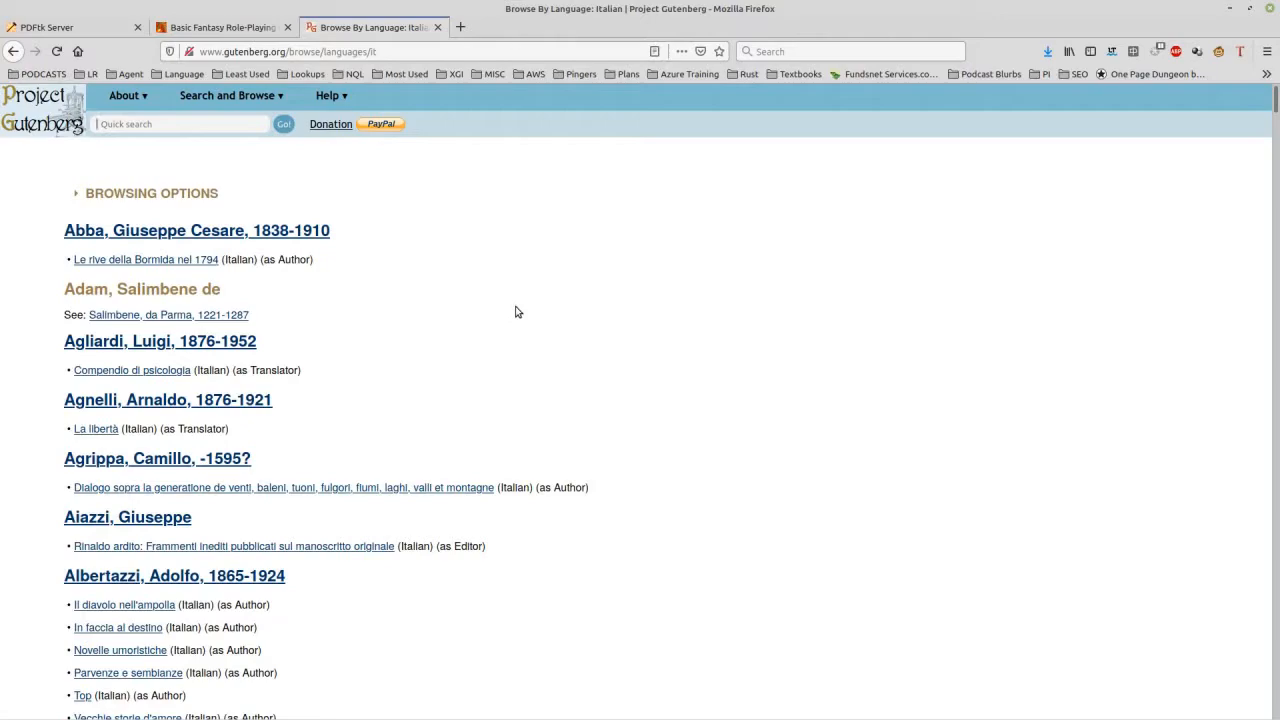
pyautogui.moveTo(520, 292)
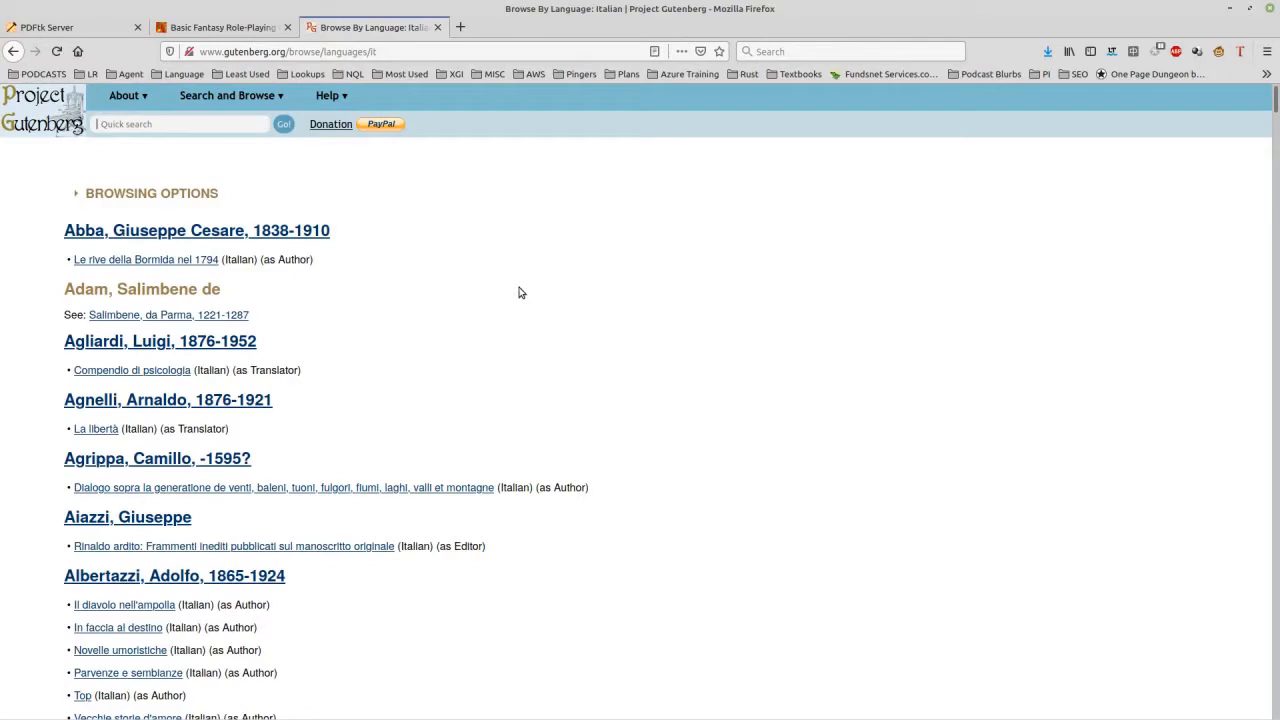
pyautogui.moveTo(676, 291)
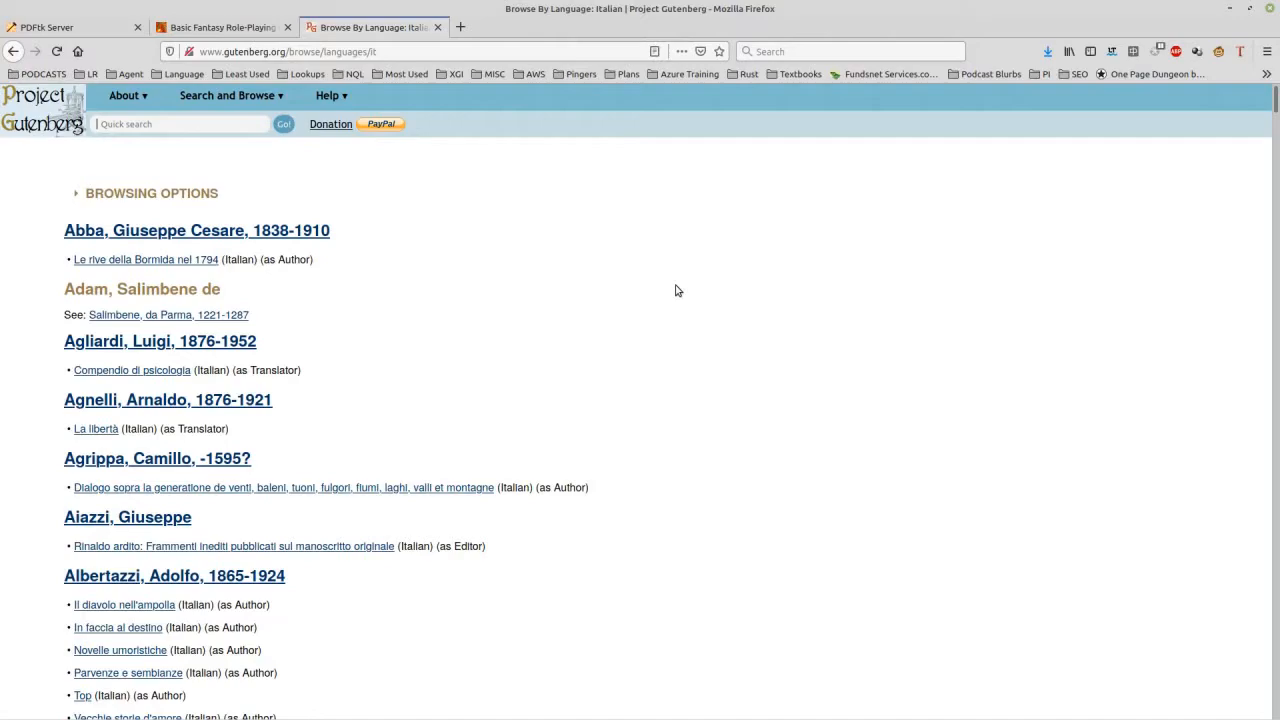
# Pass through the Basic Fantasy tab back to the PDFtk Server tab.
pyautogui.click(222, 27)
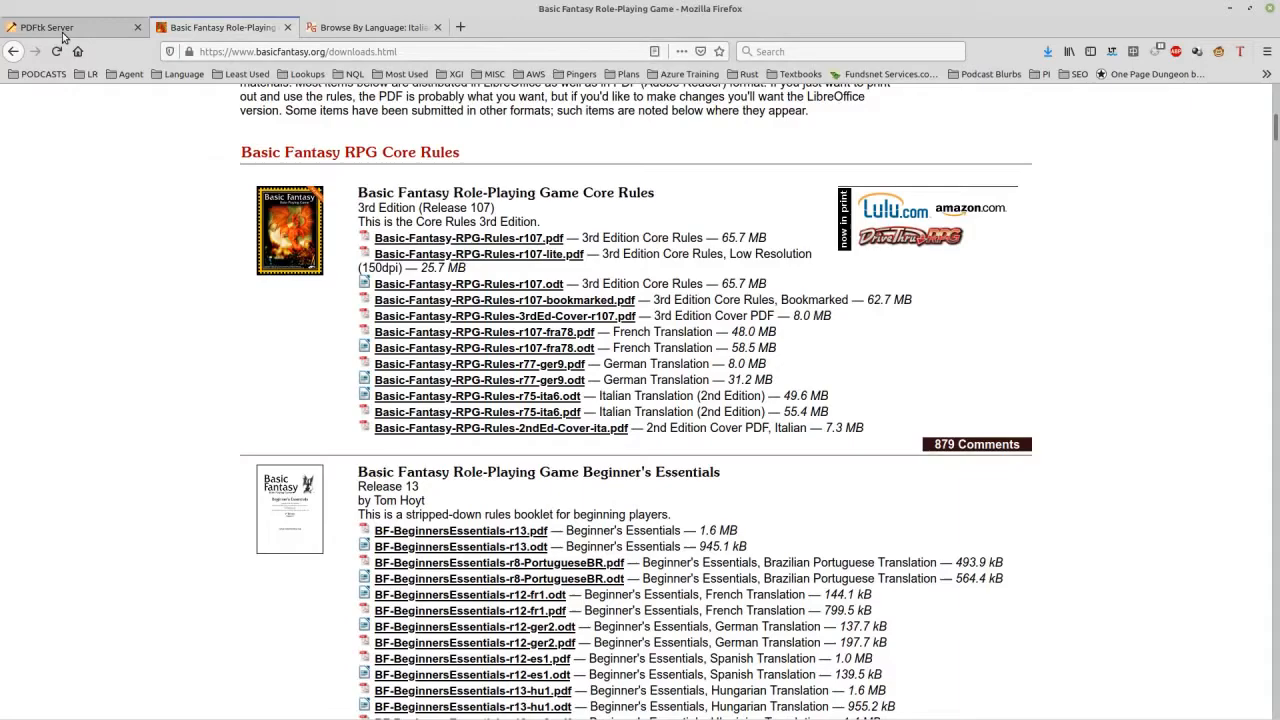
pyautogui.click(50, 27)
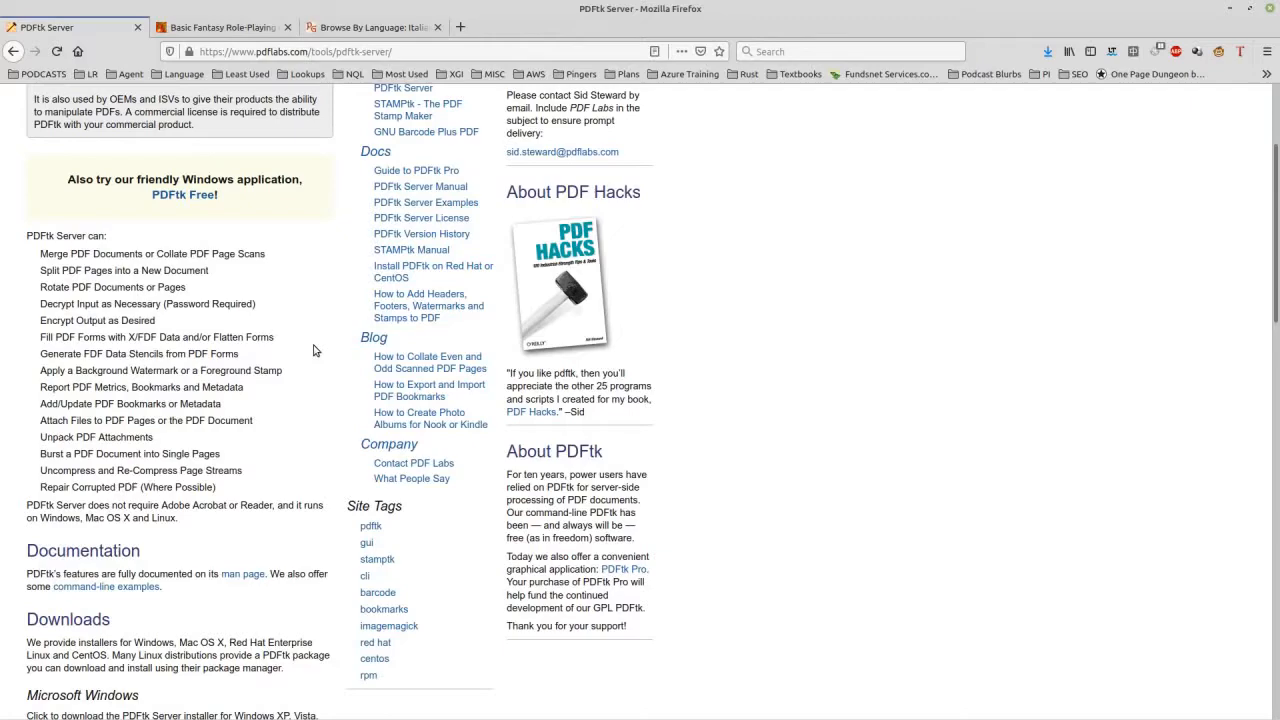